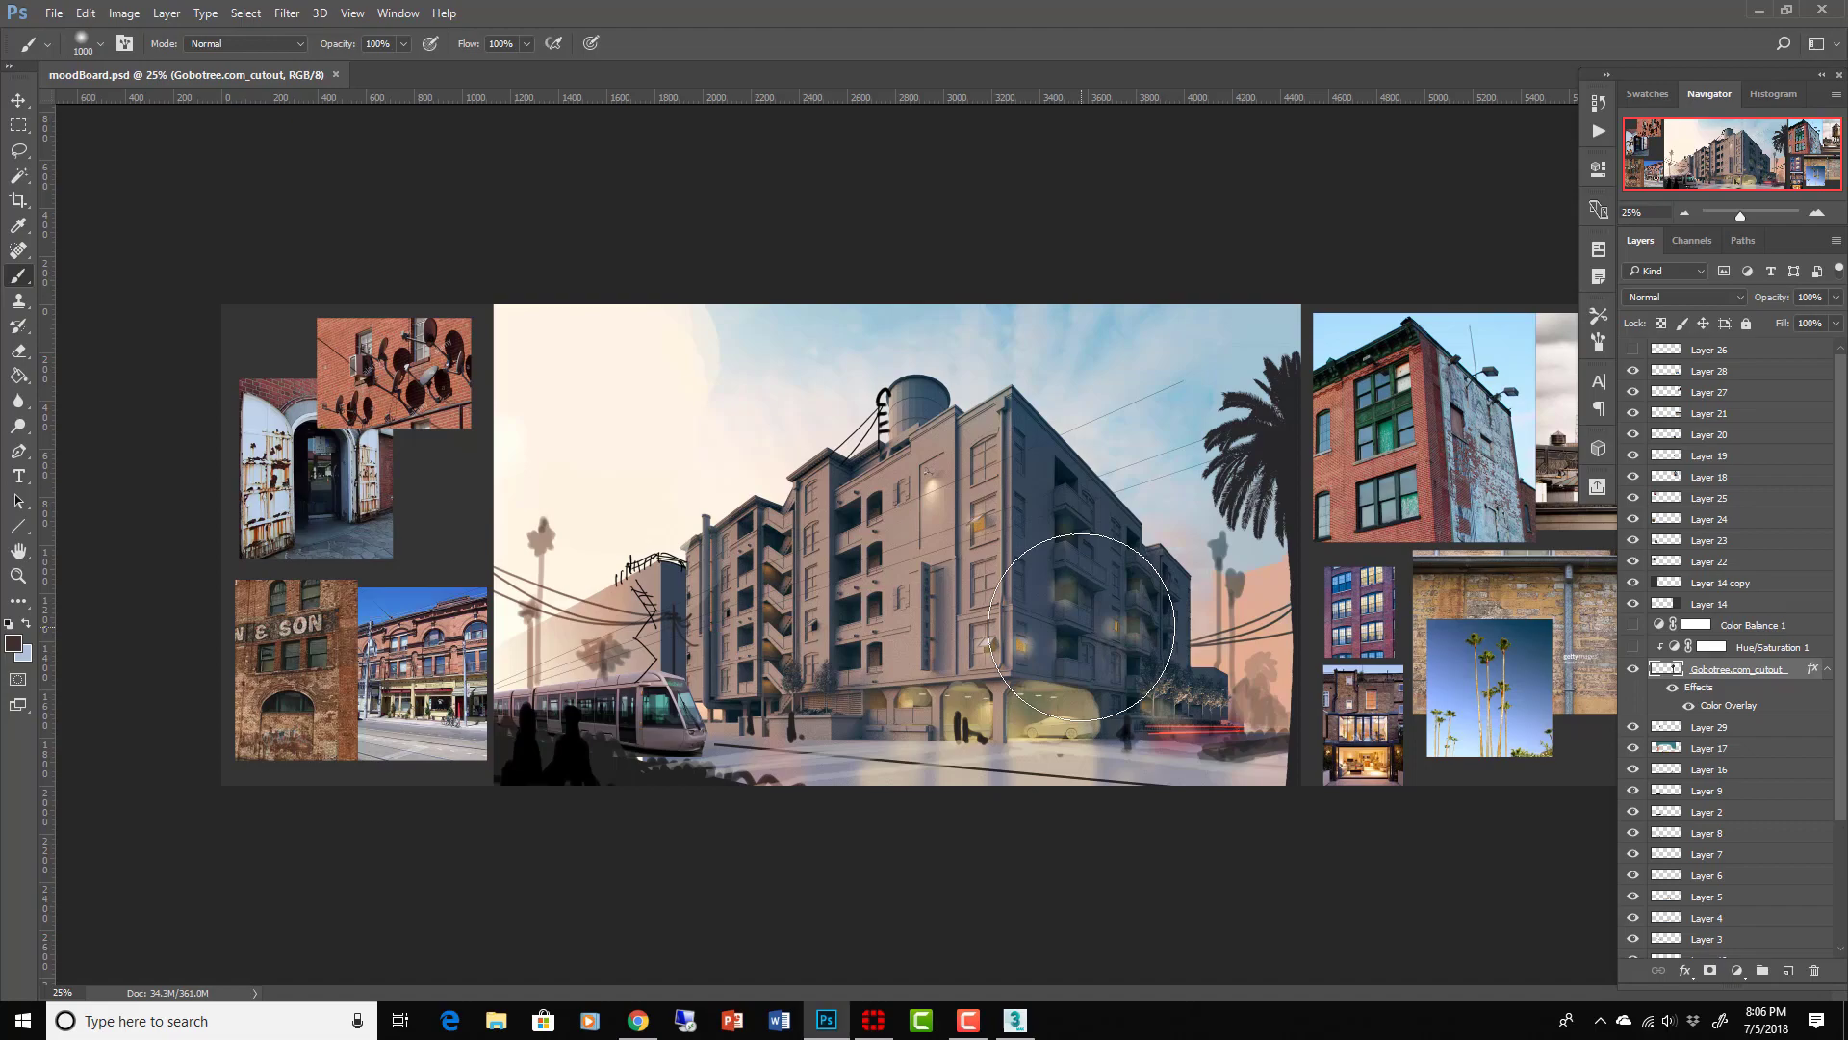
Step: Review the moodboard and brush tip settings, then move through the texturing clips to the V-Ray dusk render
click(1011, 1020)
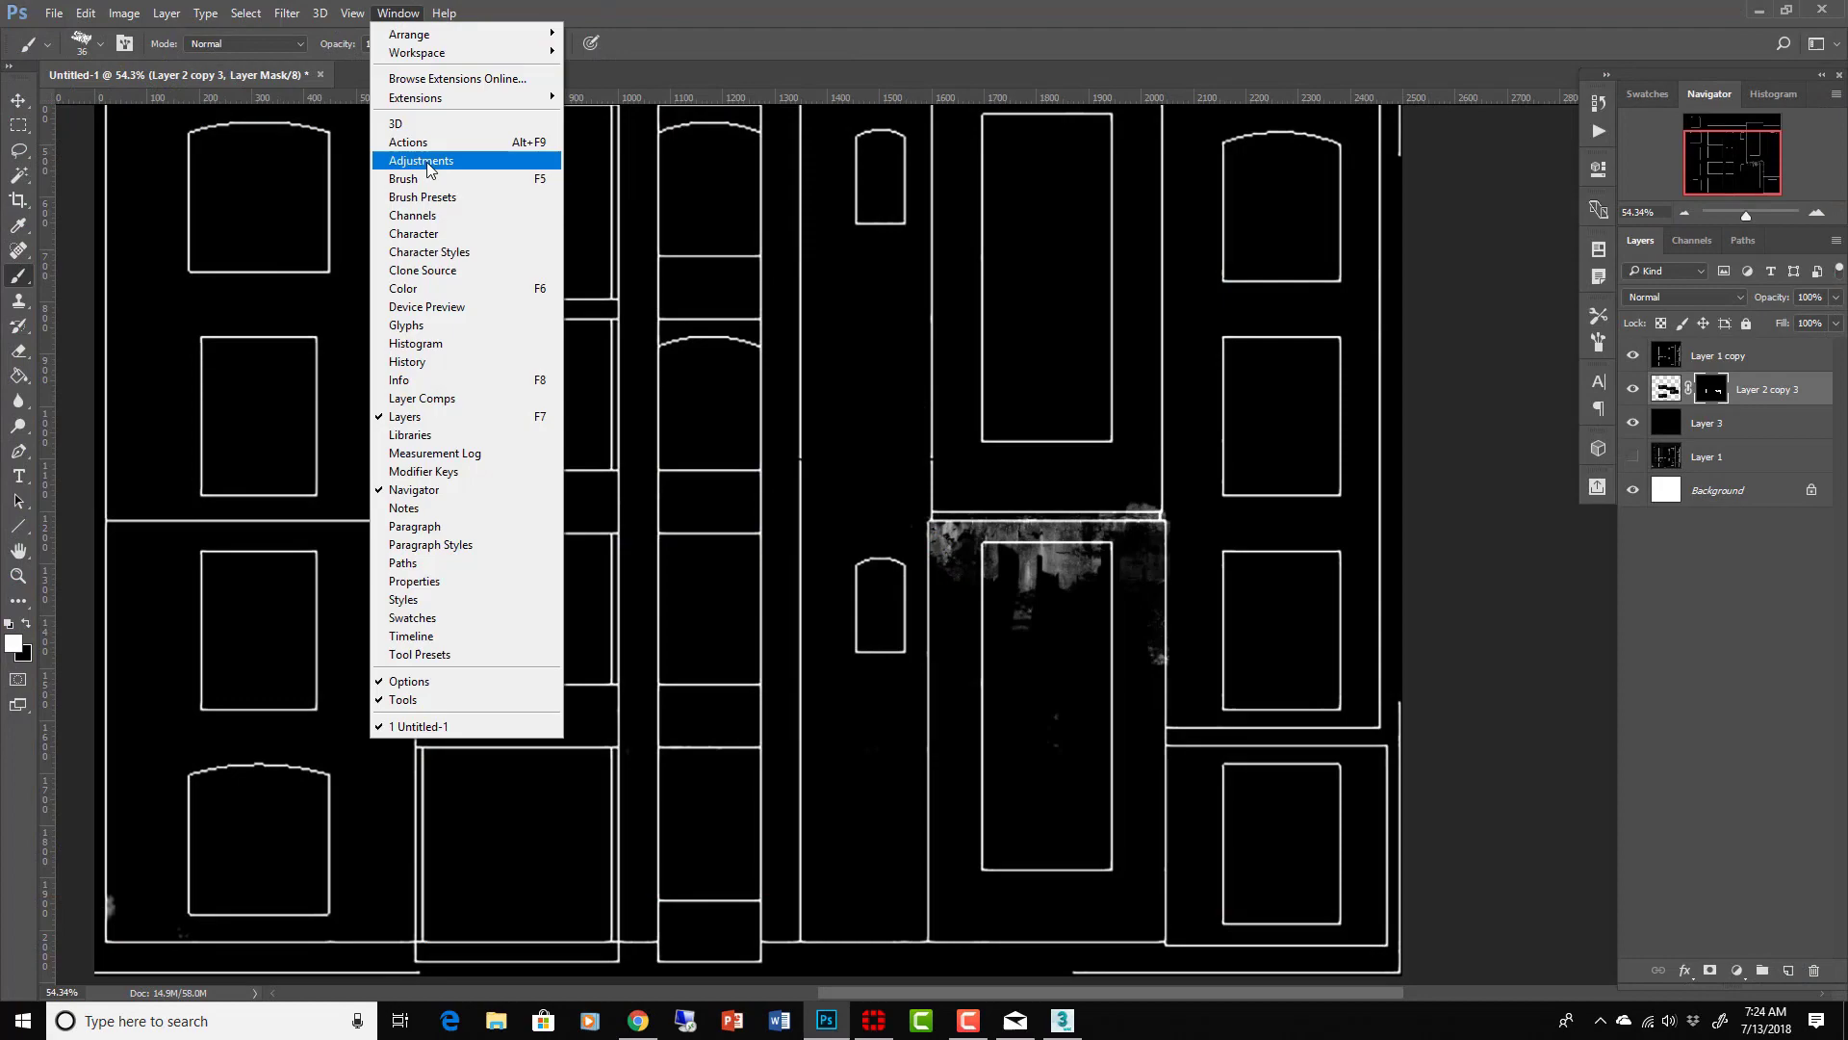
click(403, 177)
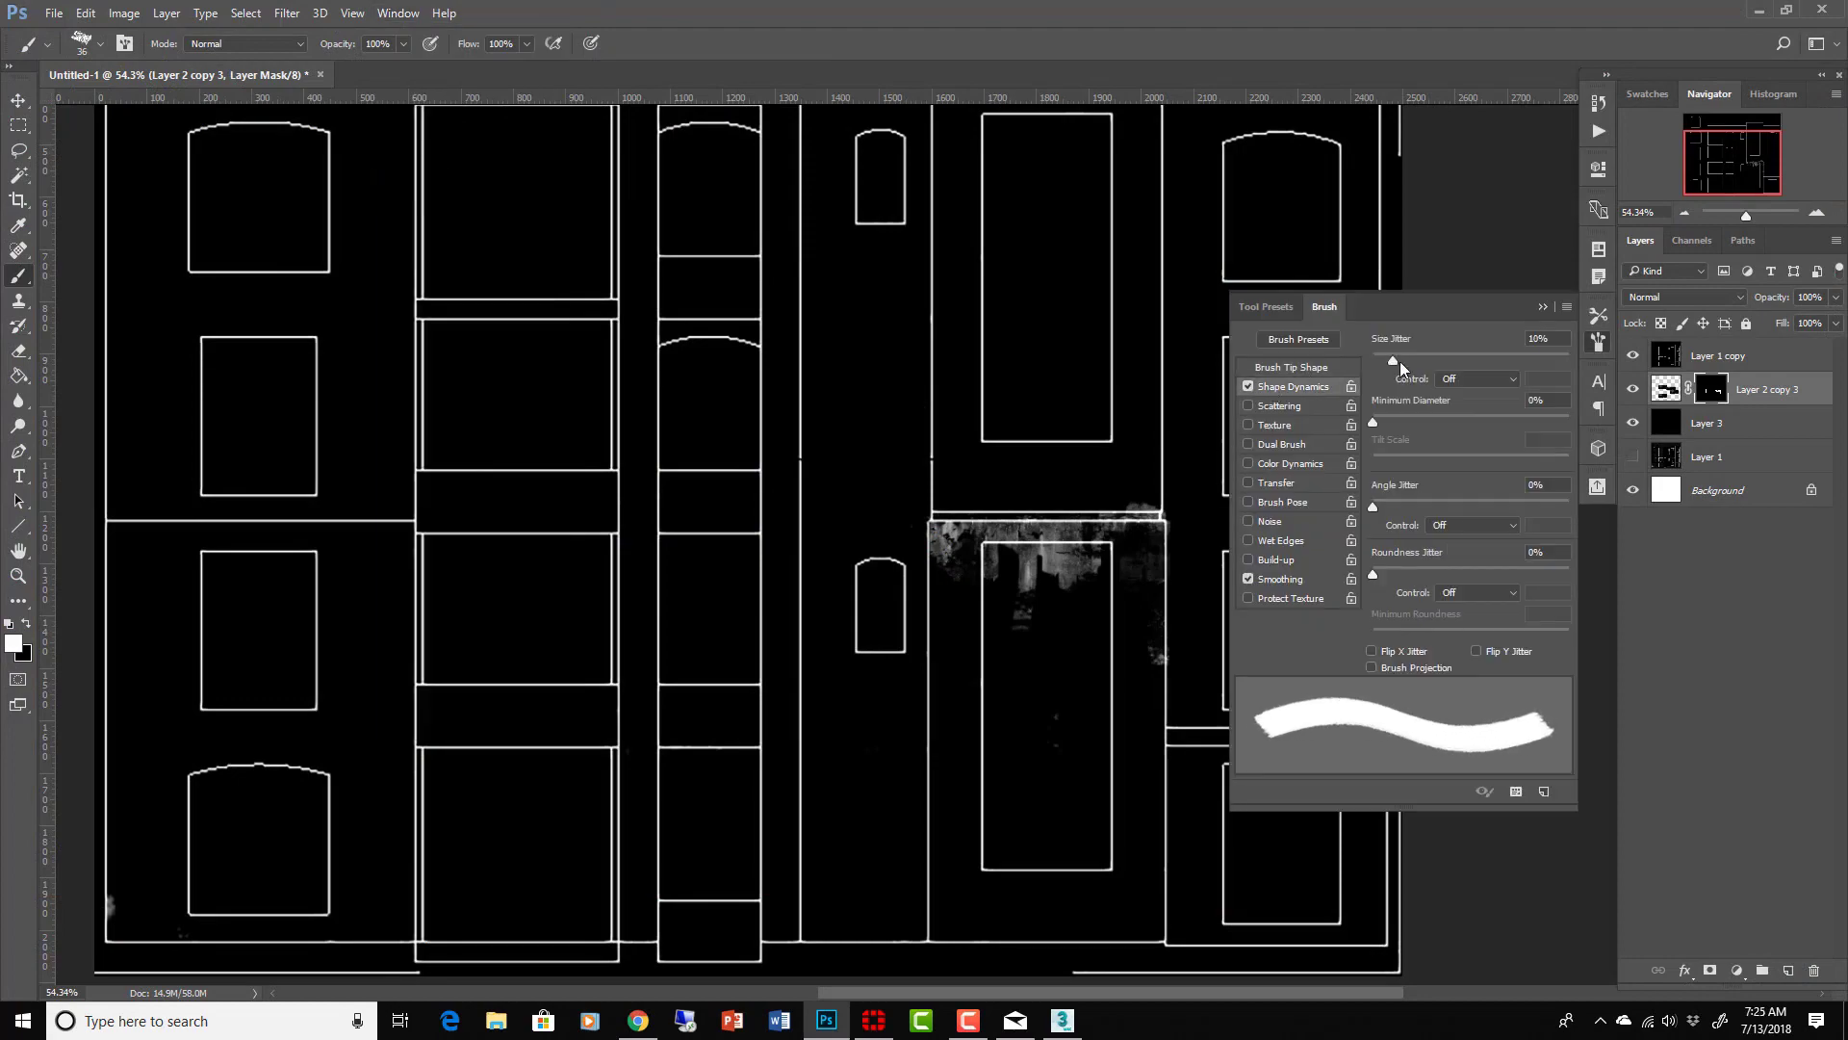
click(1059, 1020)
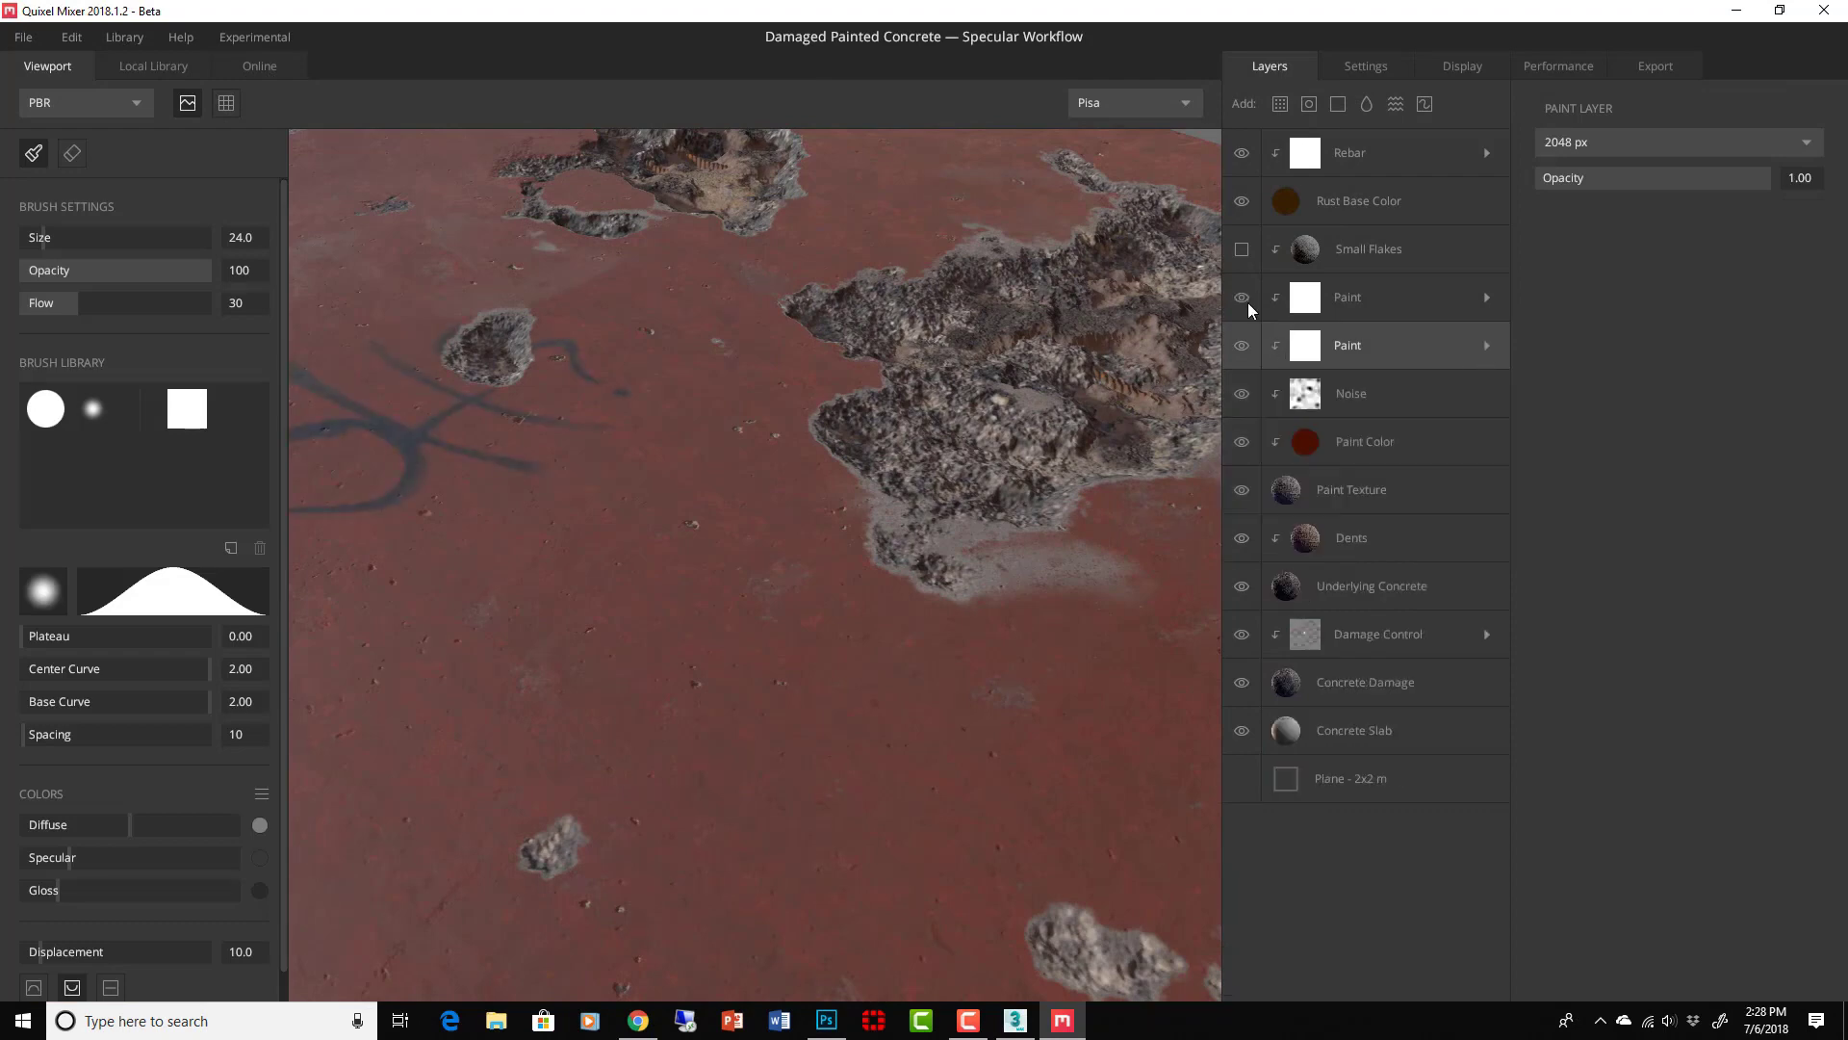
click(1011, 1020)
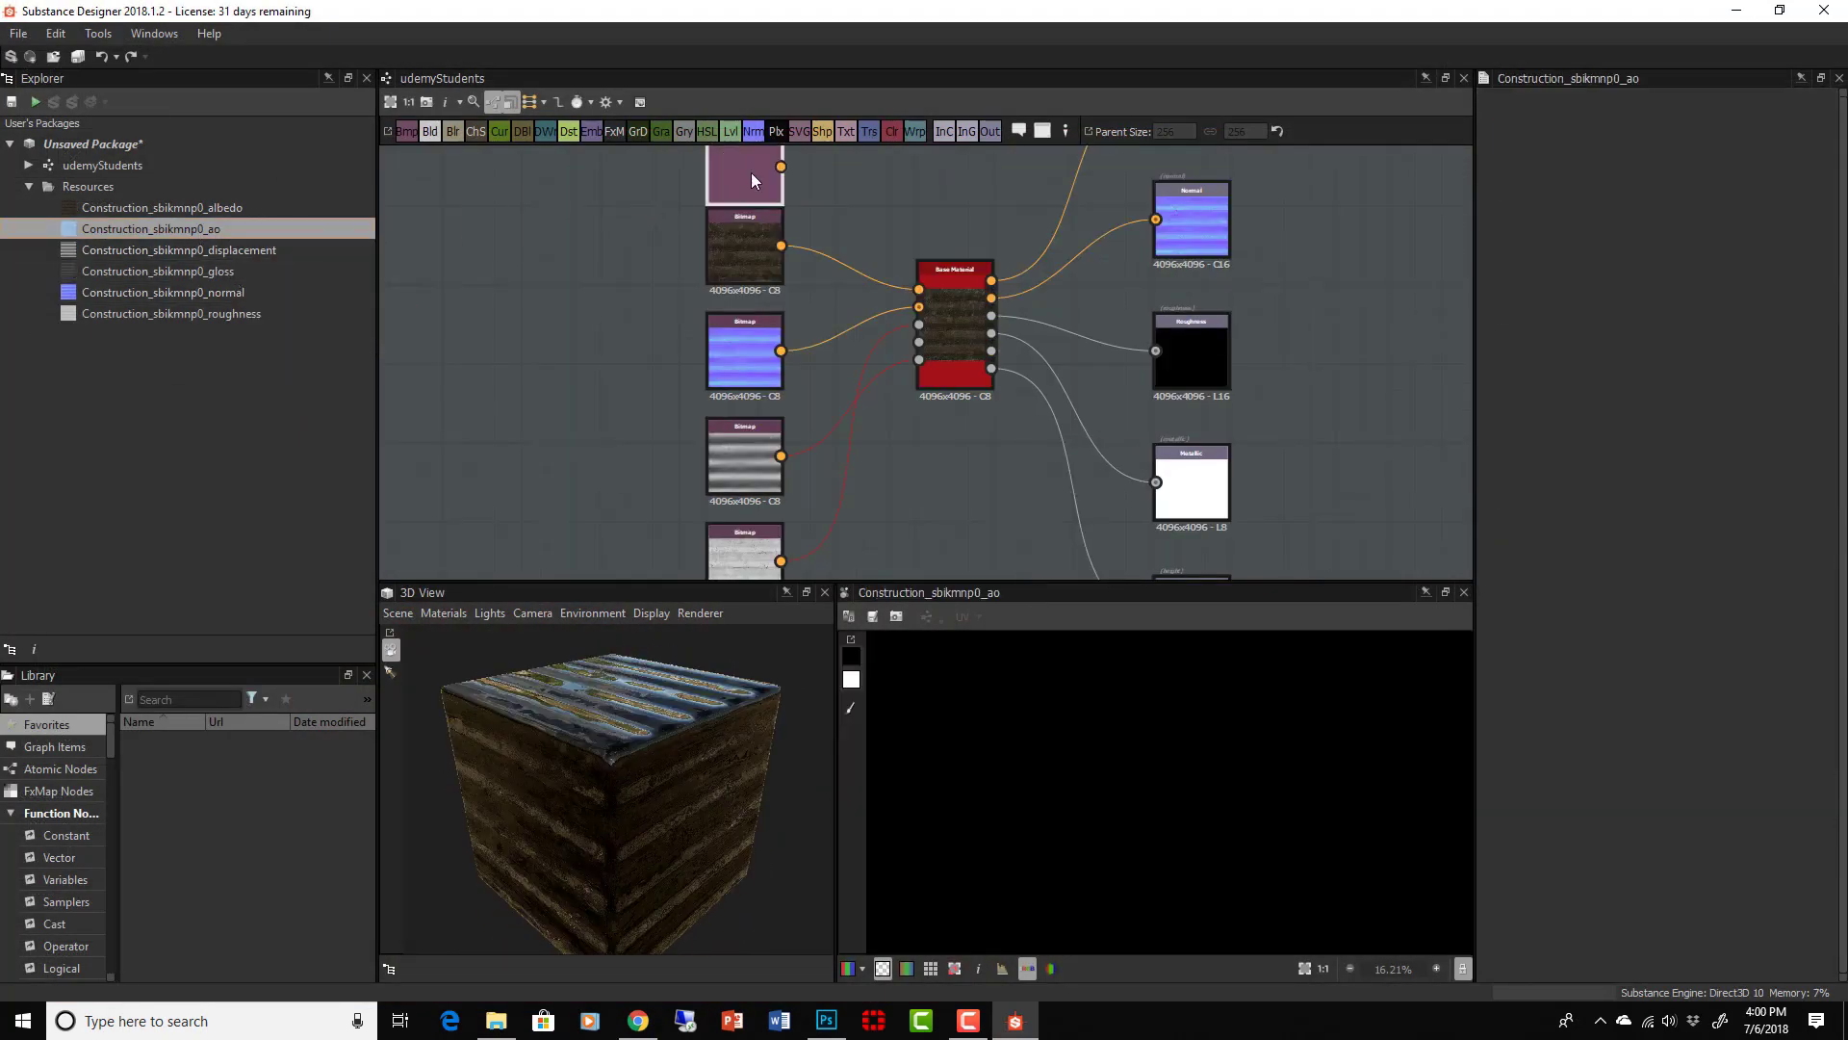
click(1057, 1021)
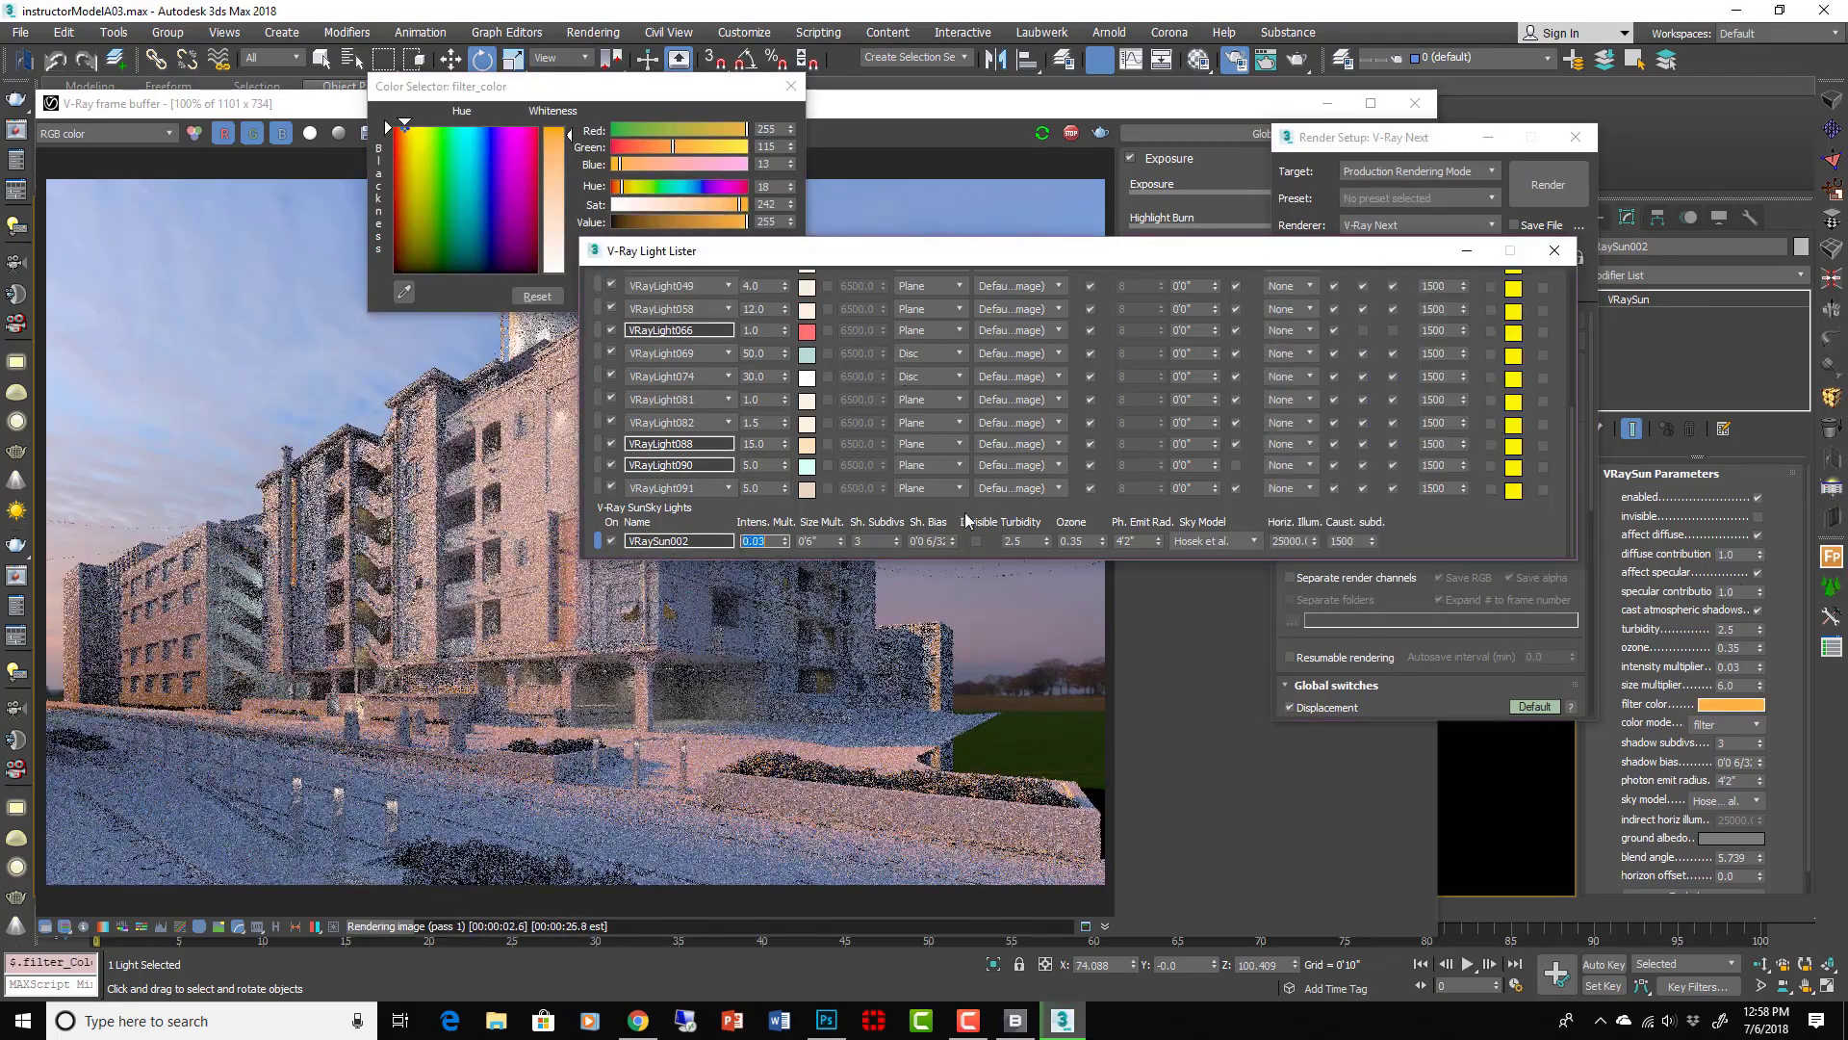
Step: Add render elements, render with V-Ray and switch the frame buffer between VRayLighting and VRayReflection passes
click(824, 1020)
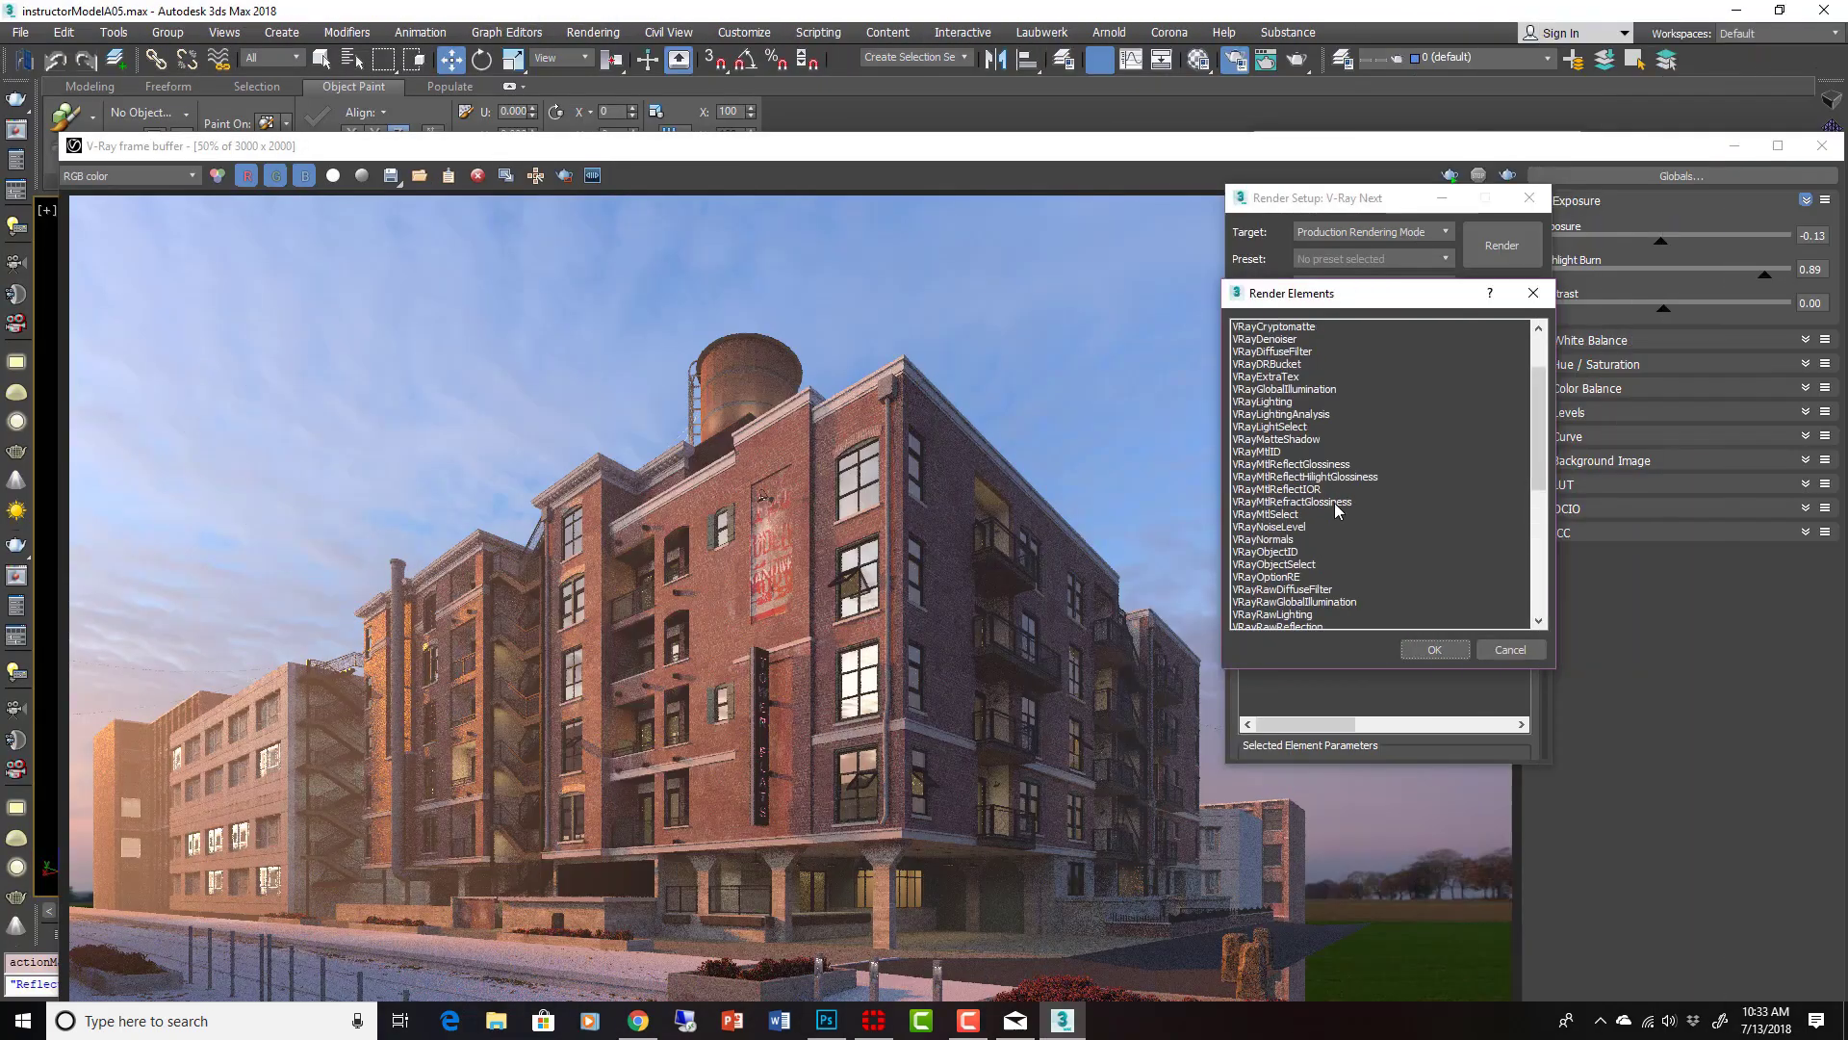
click(1432, 649)
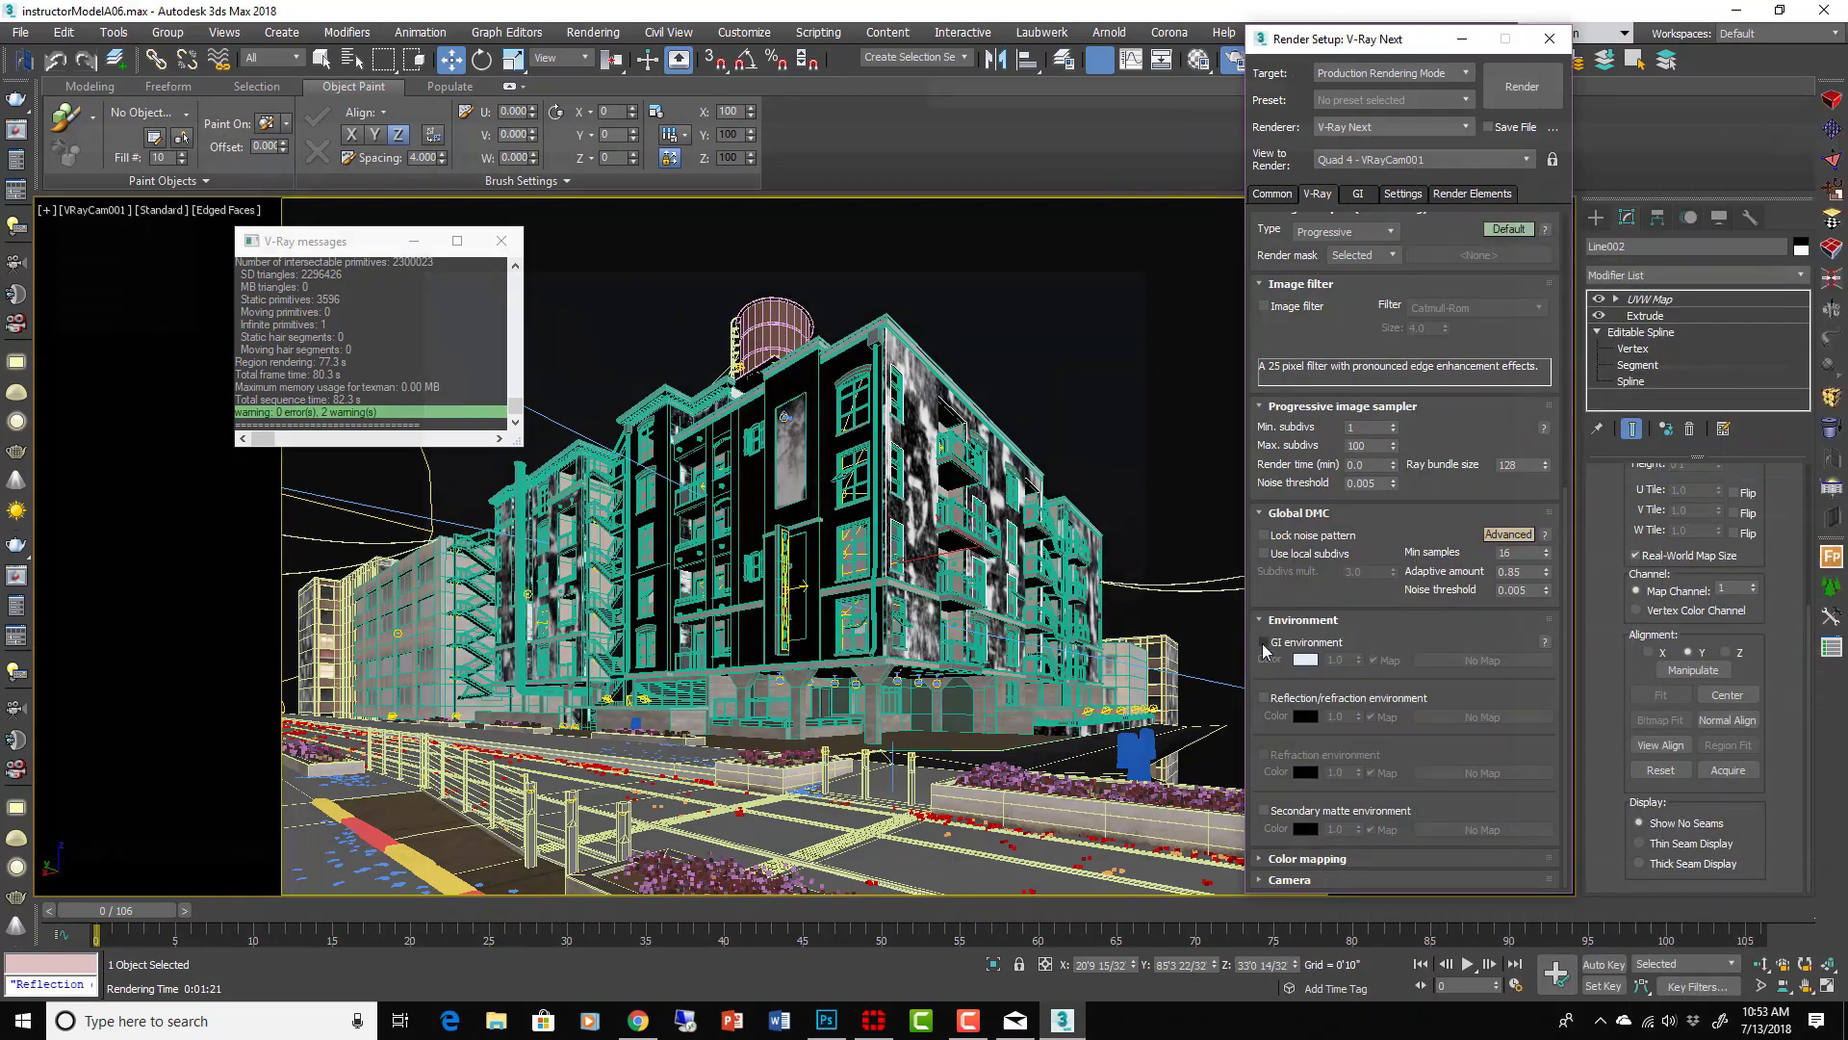
click(1521, 85)
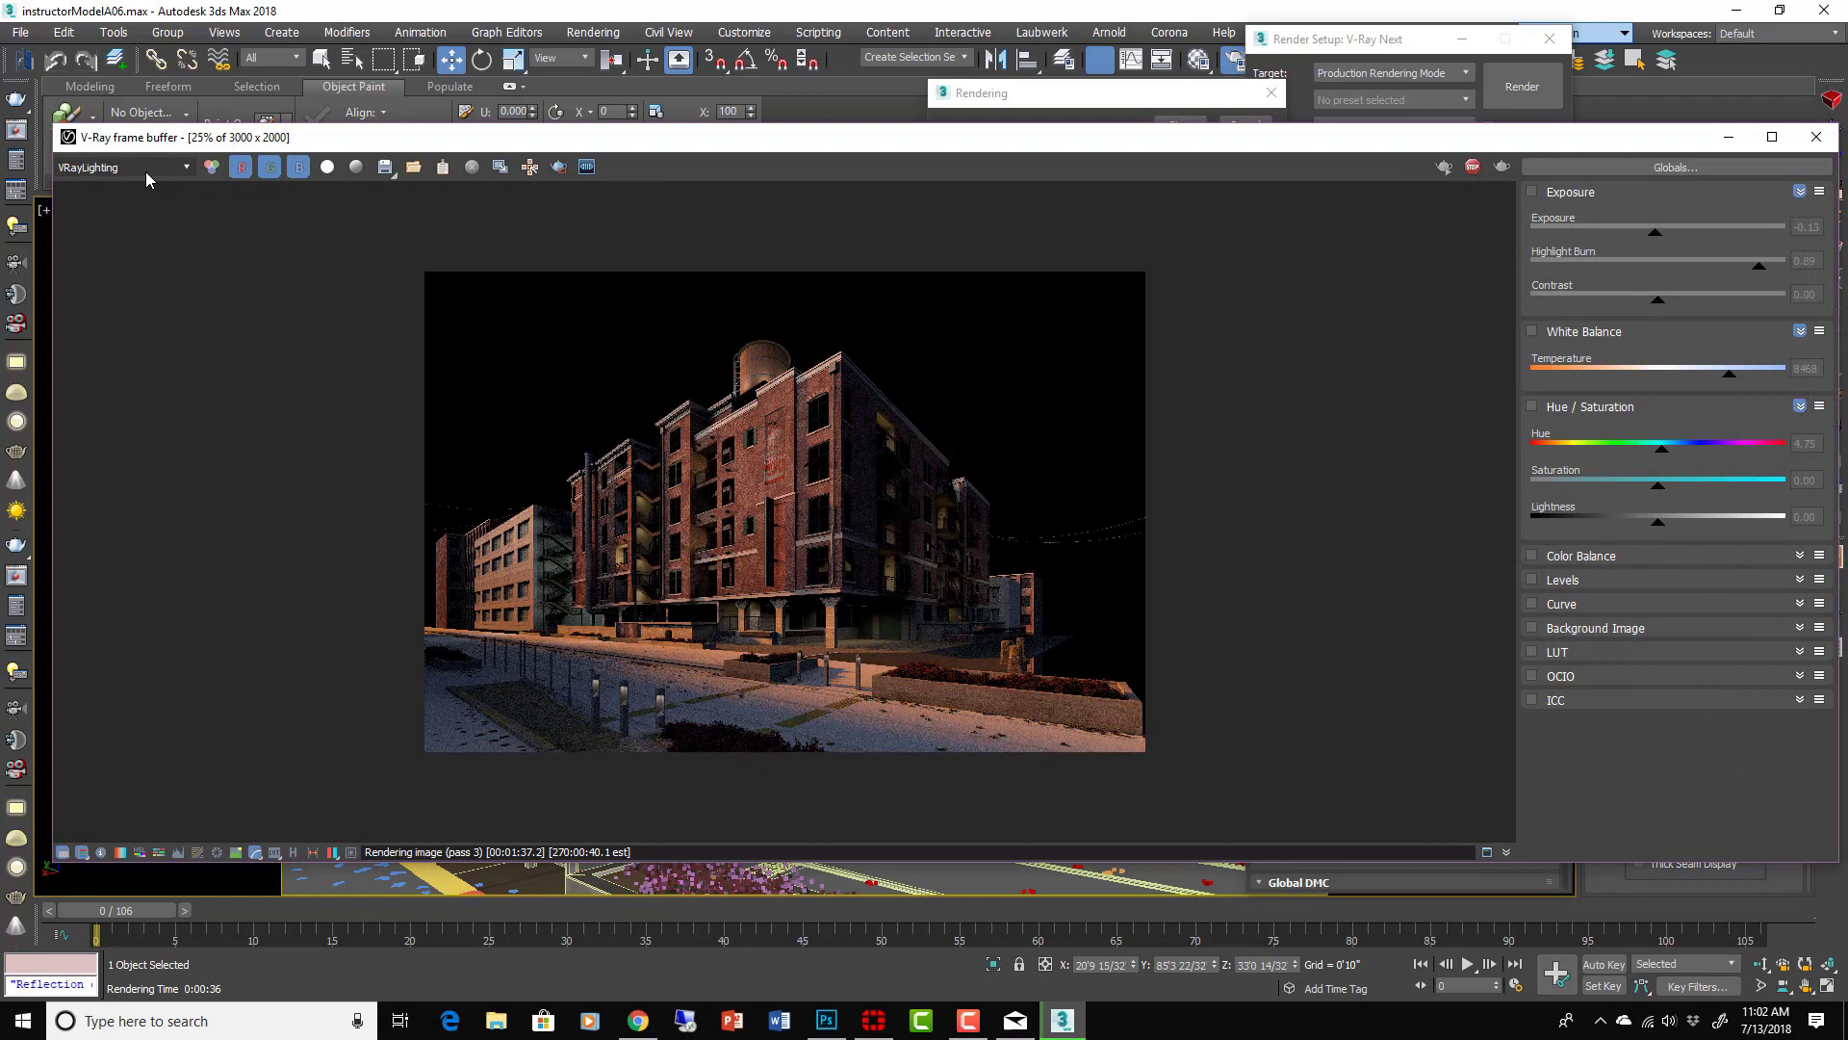
click(123, 166)
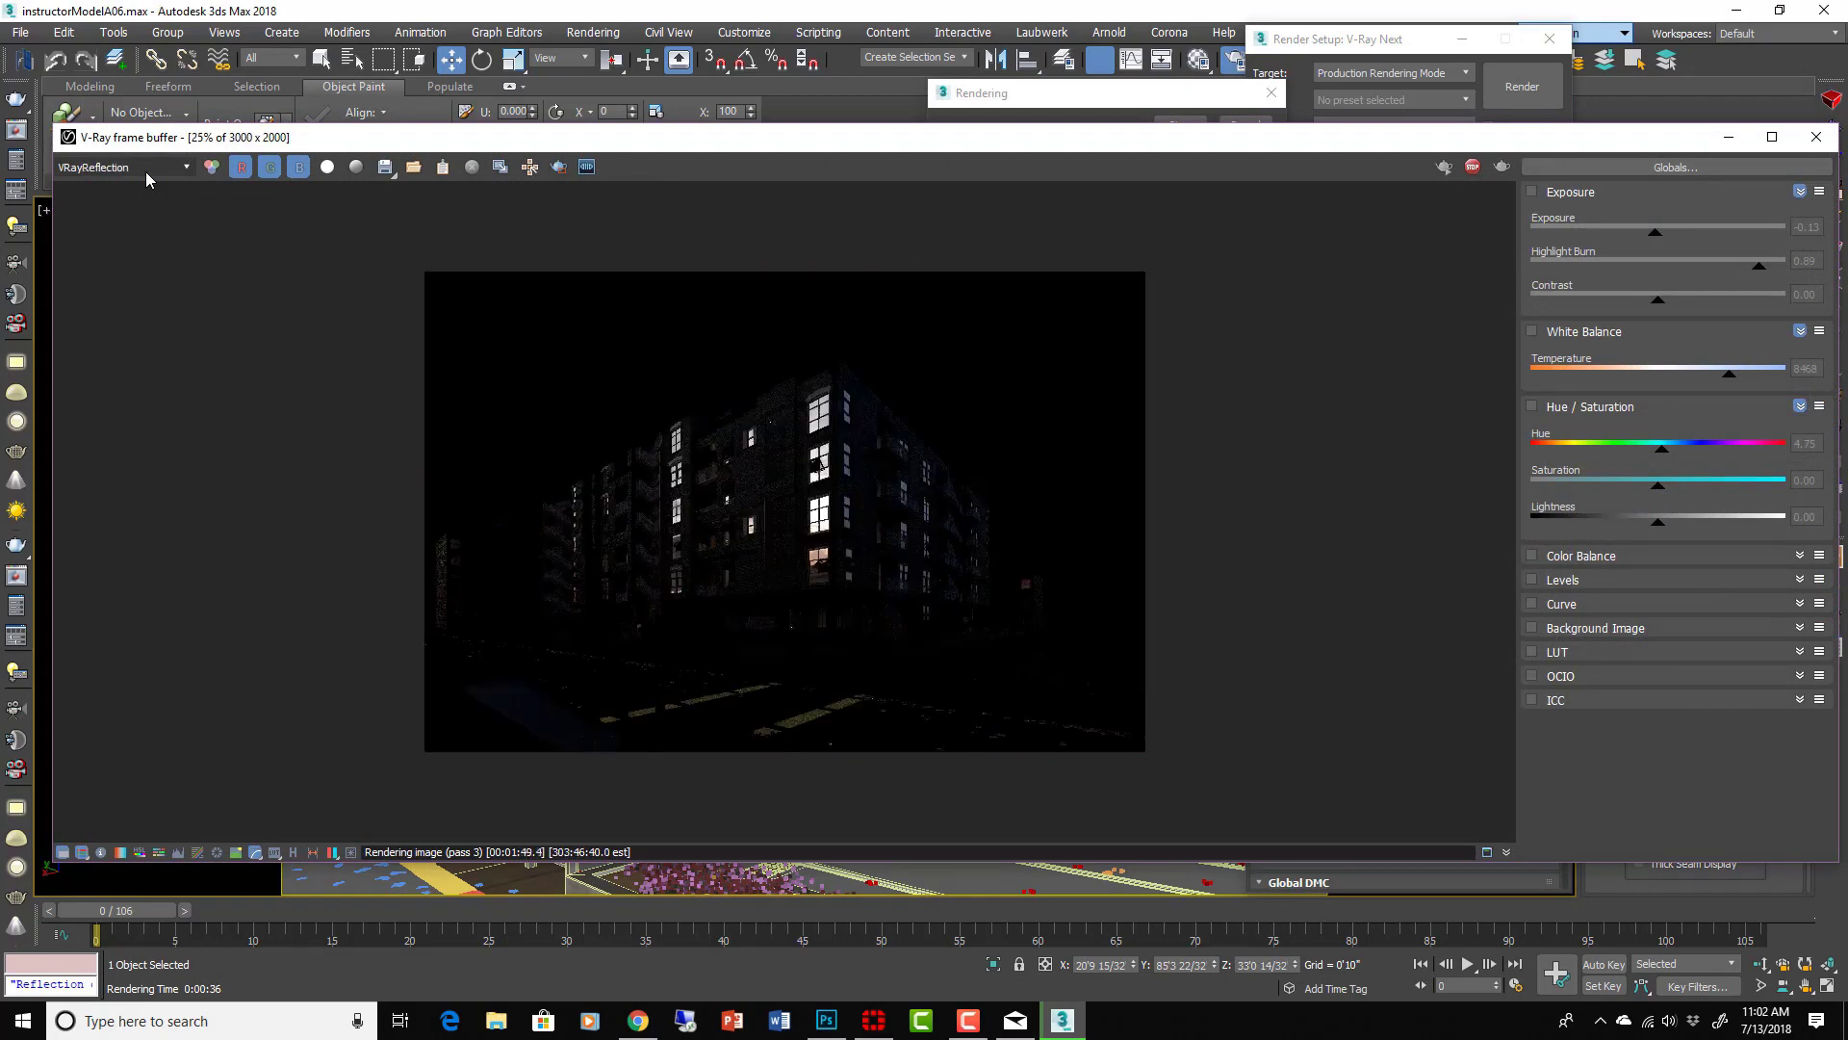
click(824, 1020)
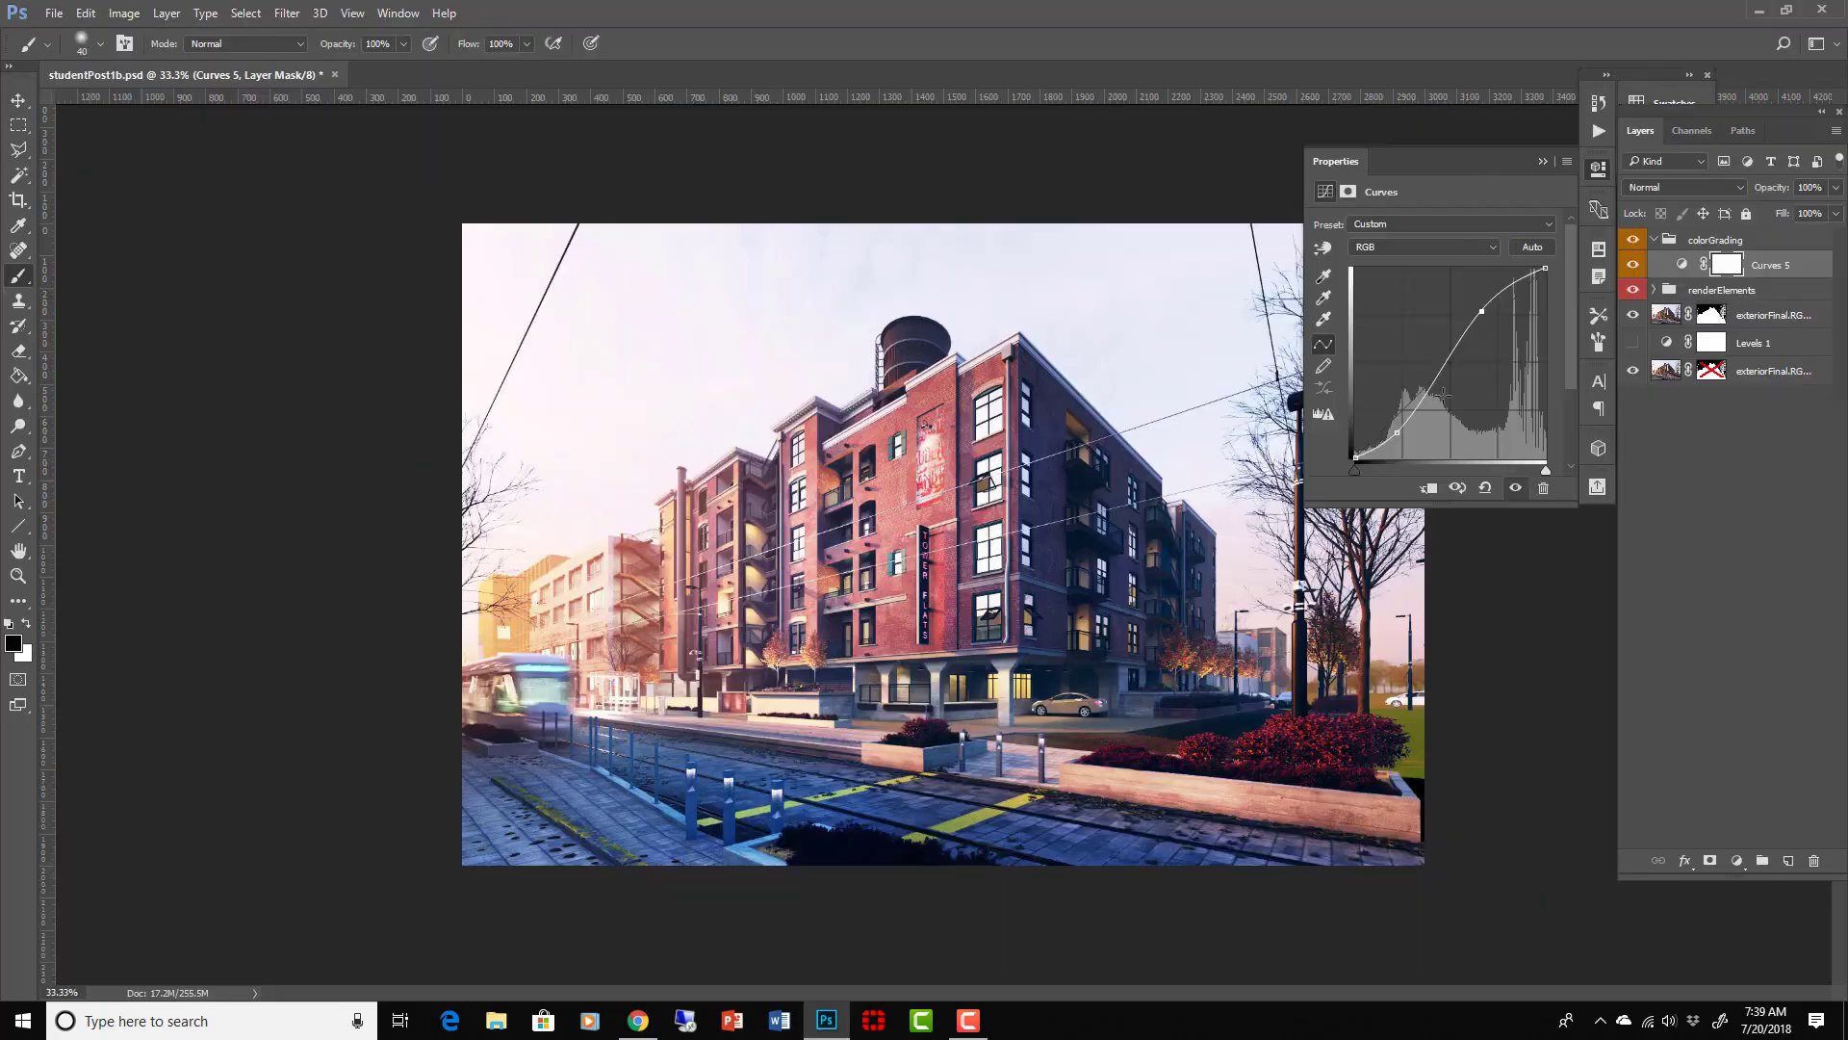
Step: Adjust the Curves red channel on the building render and start filtering the flipped merged copy
click(1422, 247)
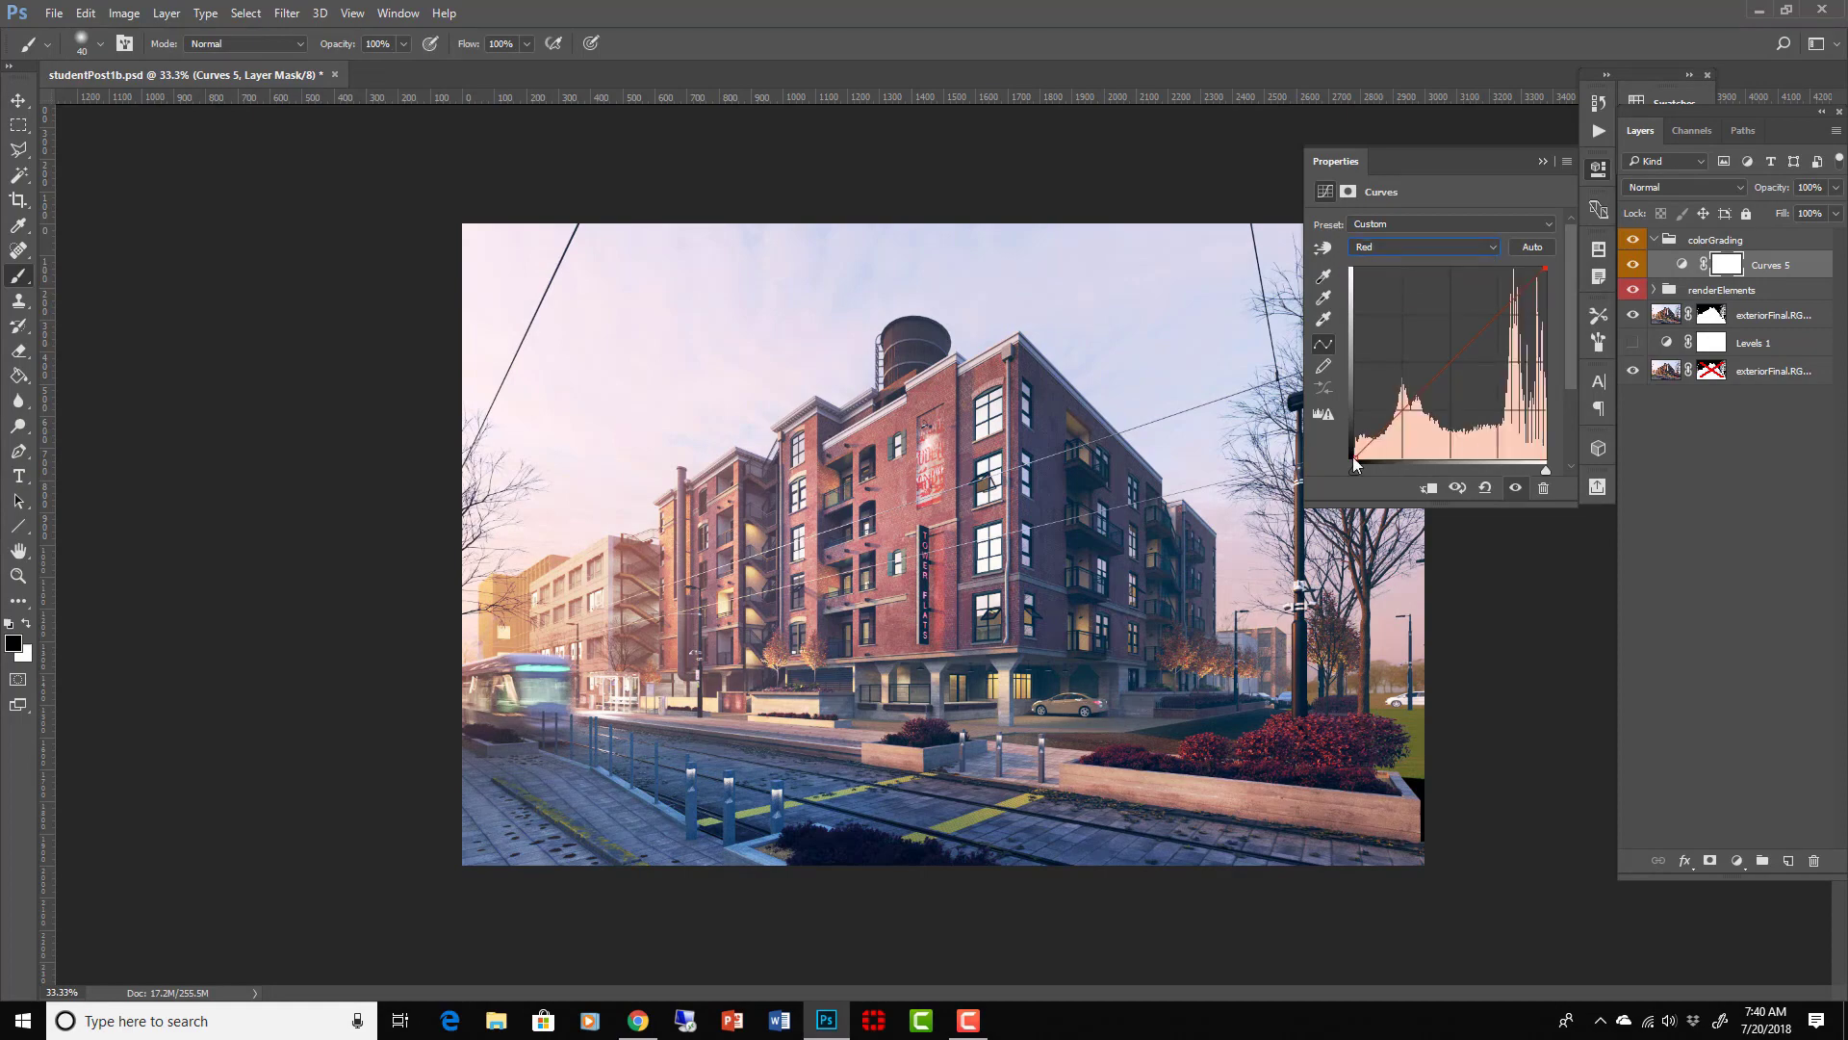
click(1422, 246)
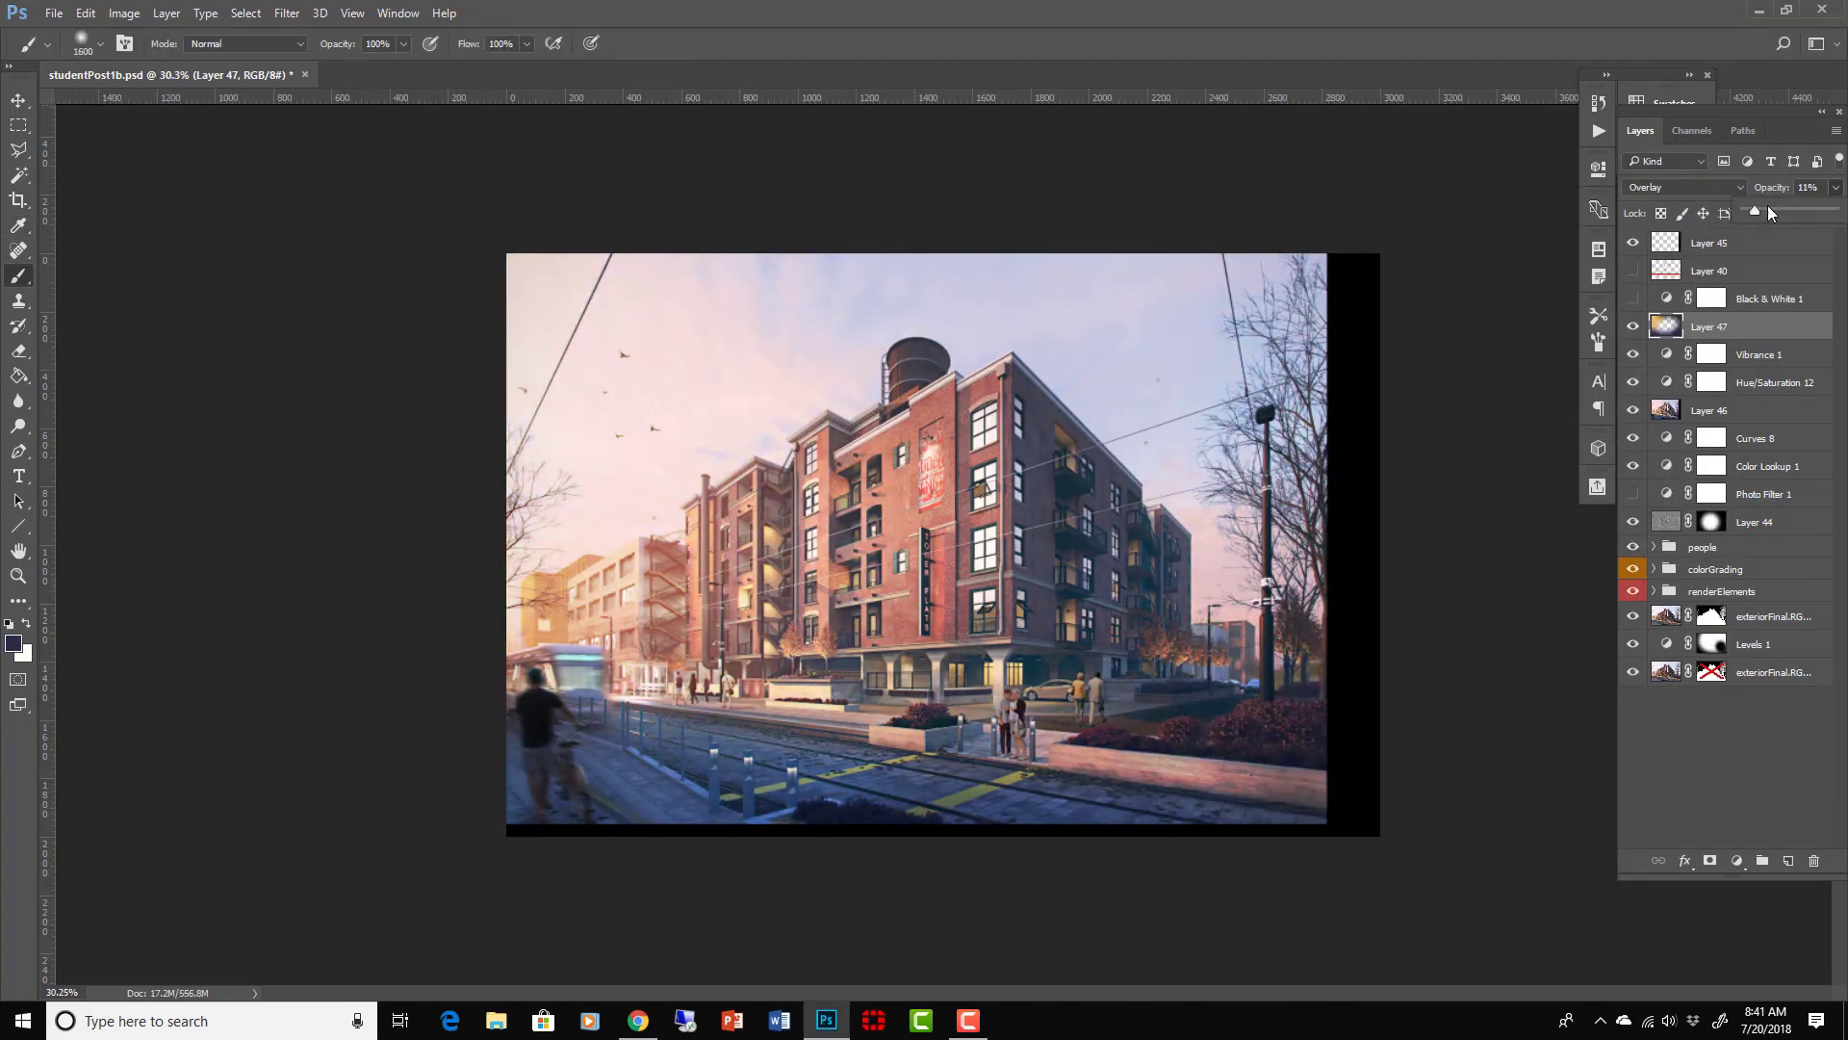
click(285, 14)
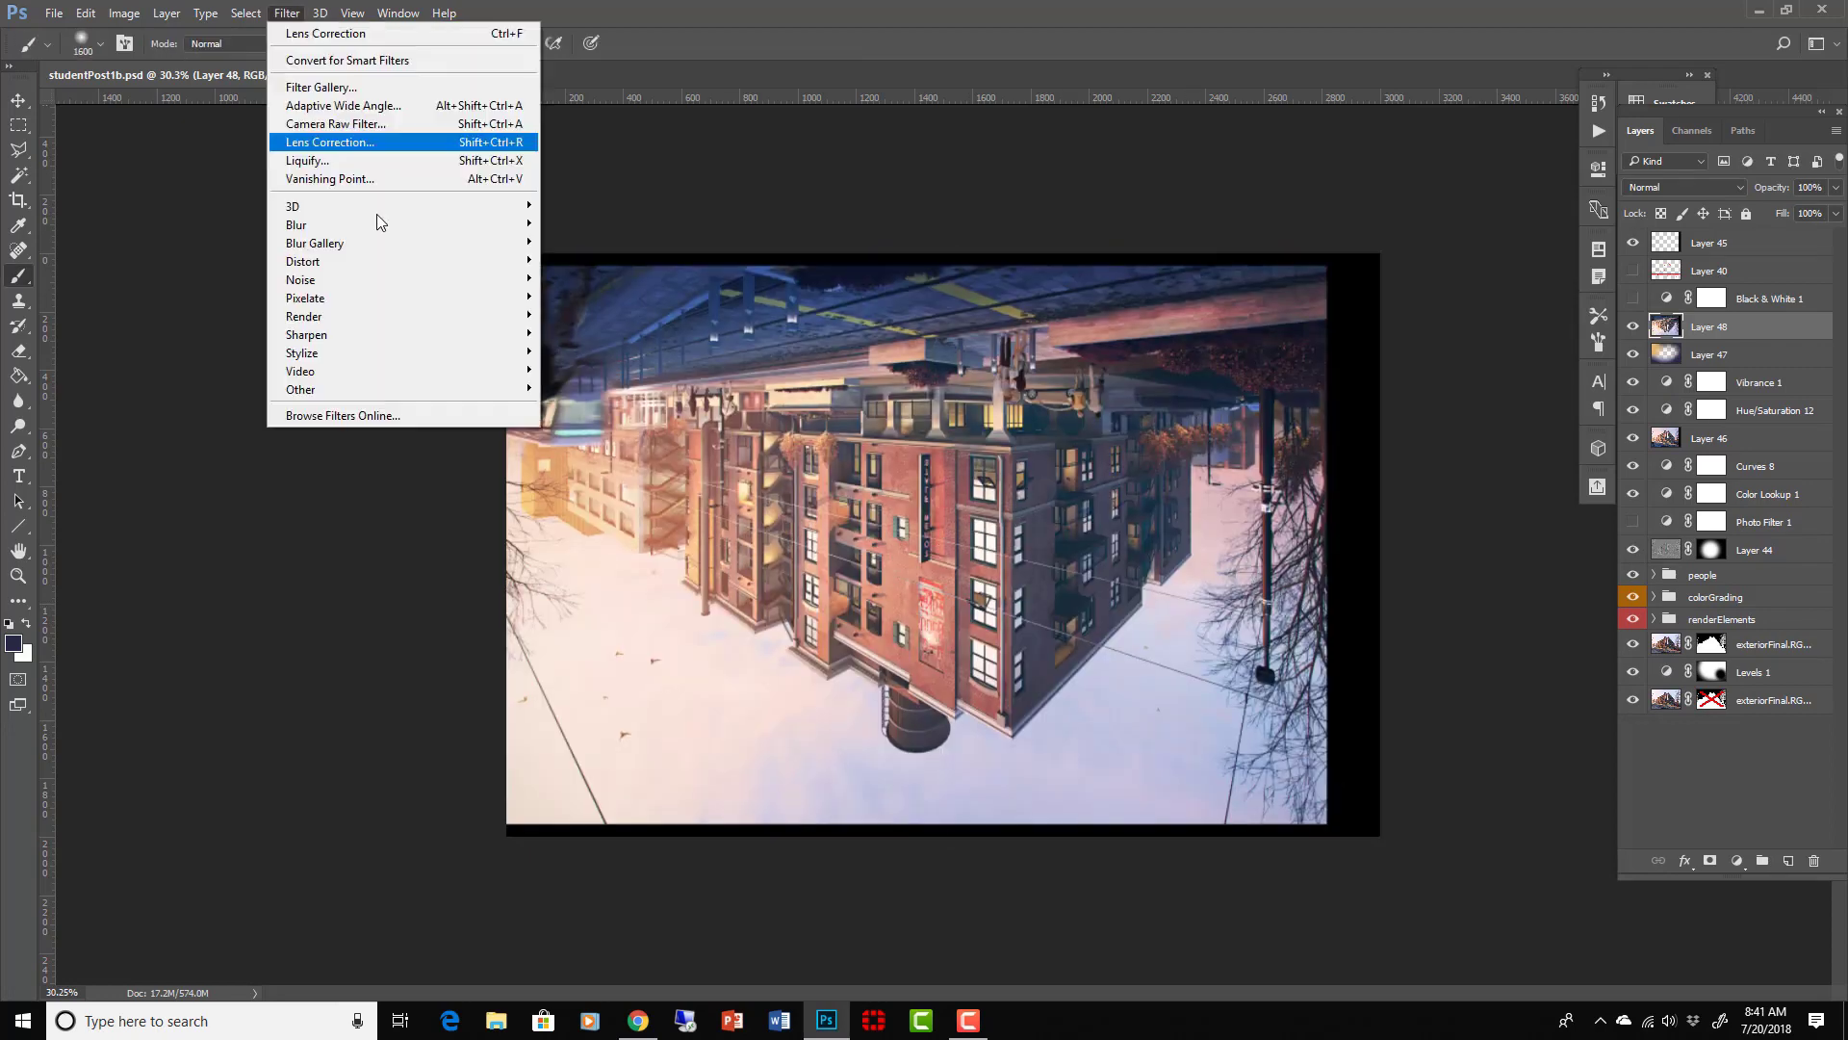